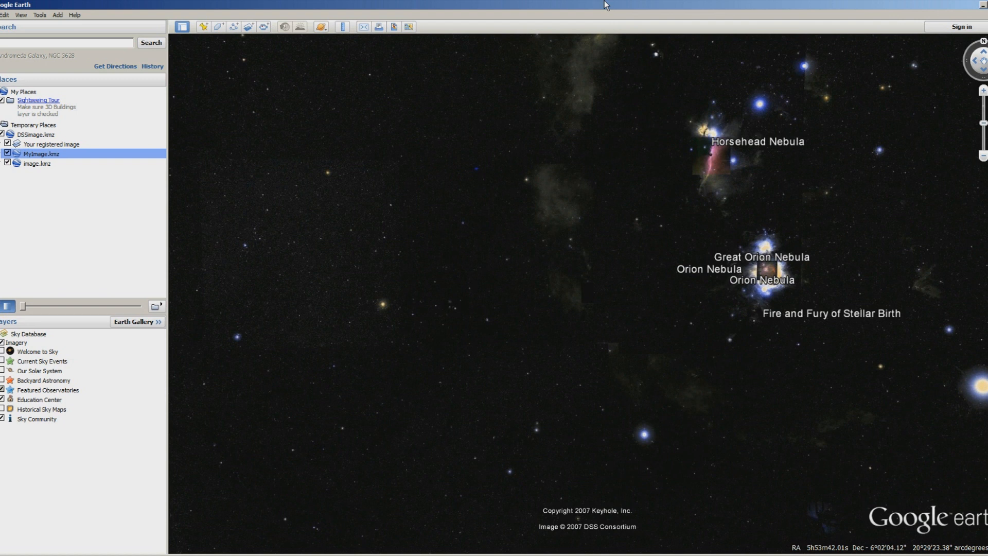
mouse_move(610, 110)
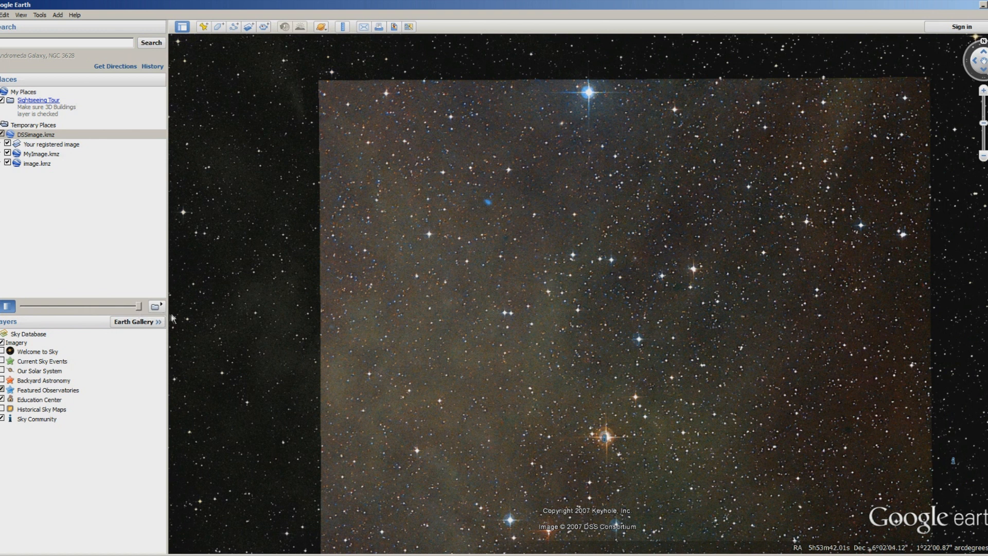
mouse_move(99, 250)
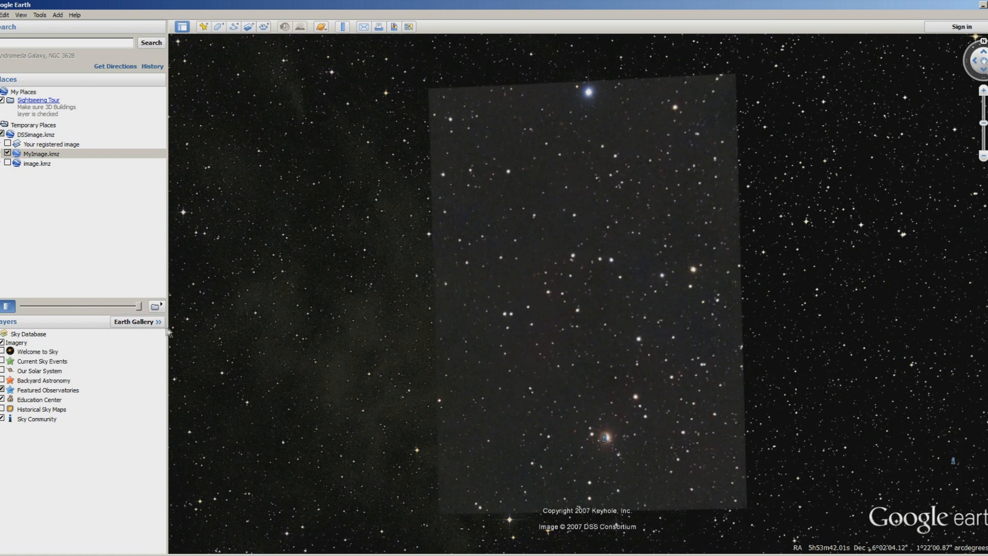
mouse_move(172, 330)
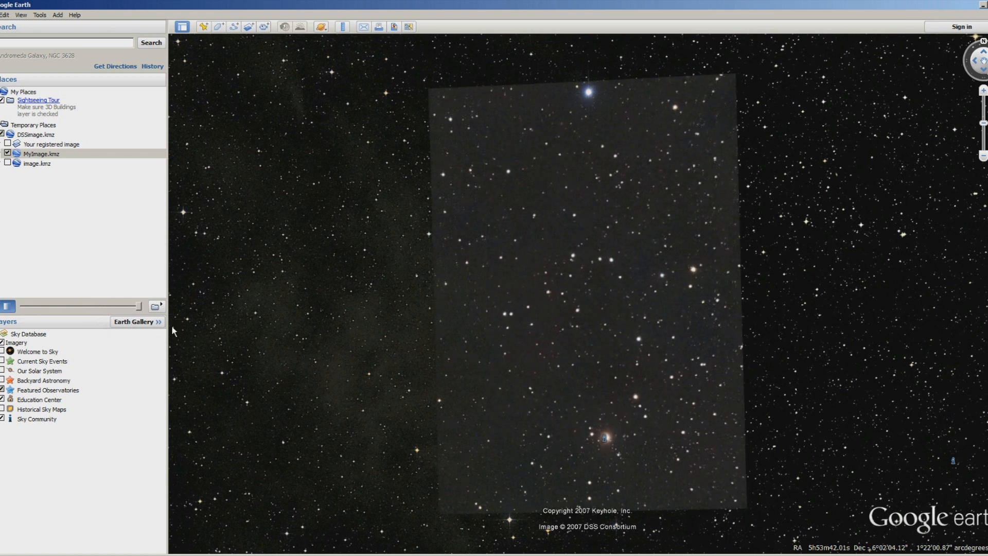